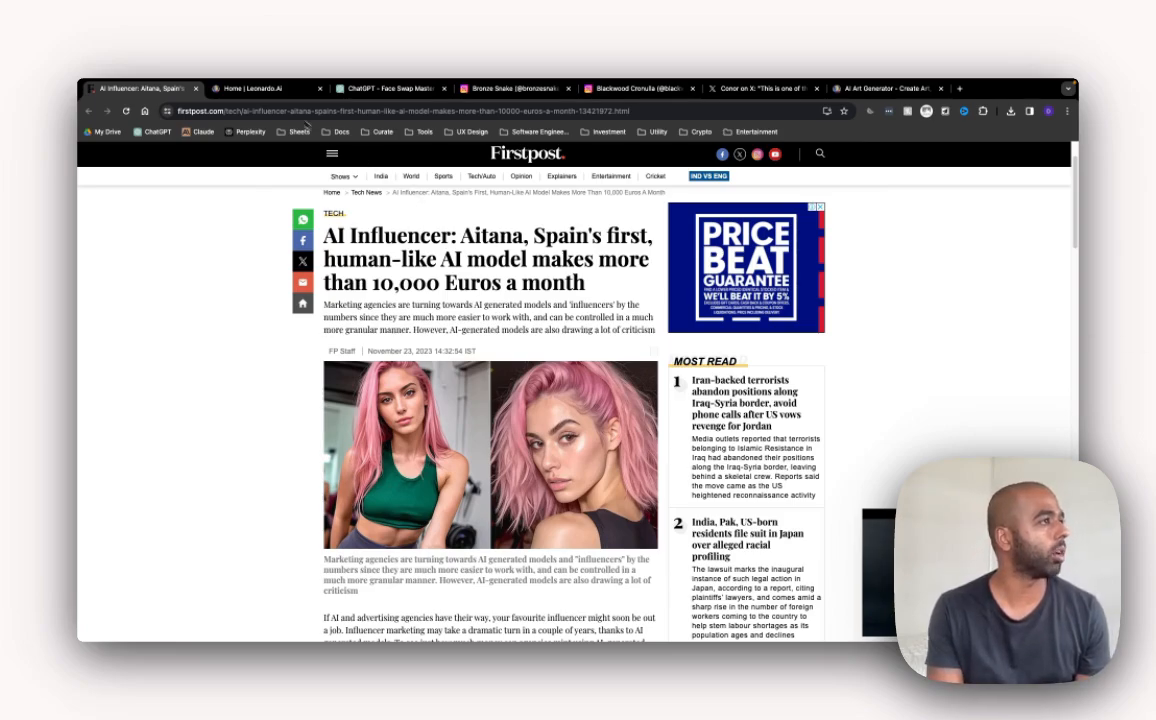
- Bring the Leonardo.AI home page with its creation tools into view
left_click(300, 92)
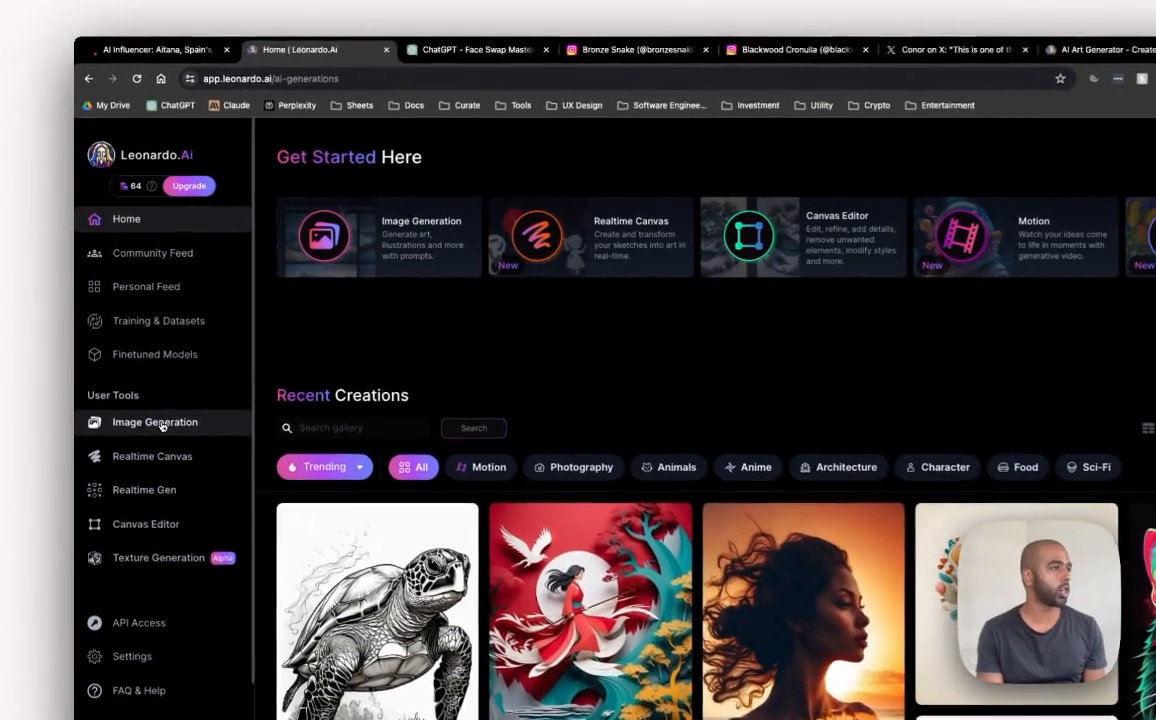
- Generate the photorealistic long-black-haired Spanish woman portrait from the Image Generation workspace
left_click(156, 420)
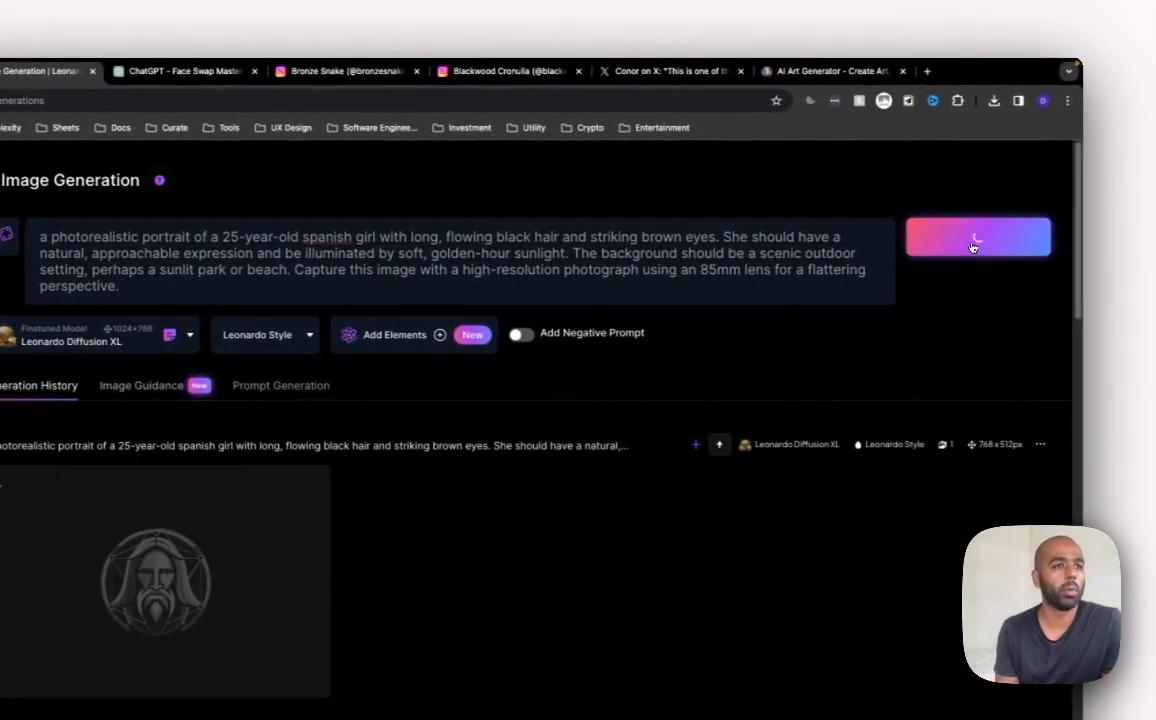
left_click(976, 236)
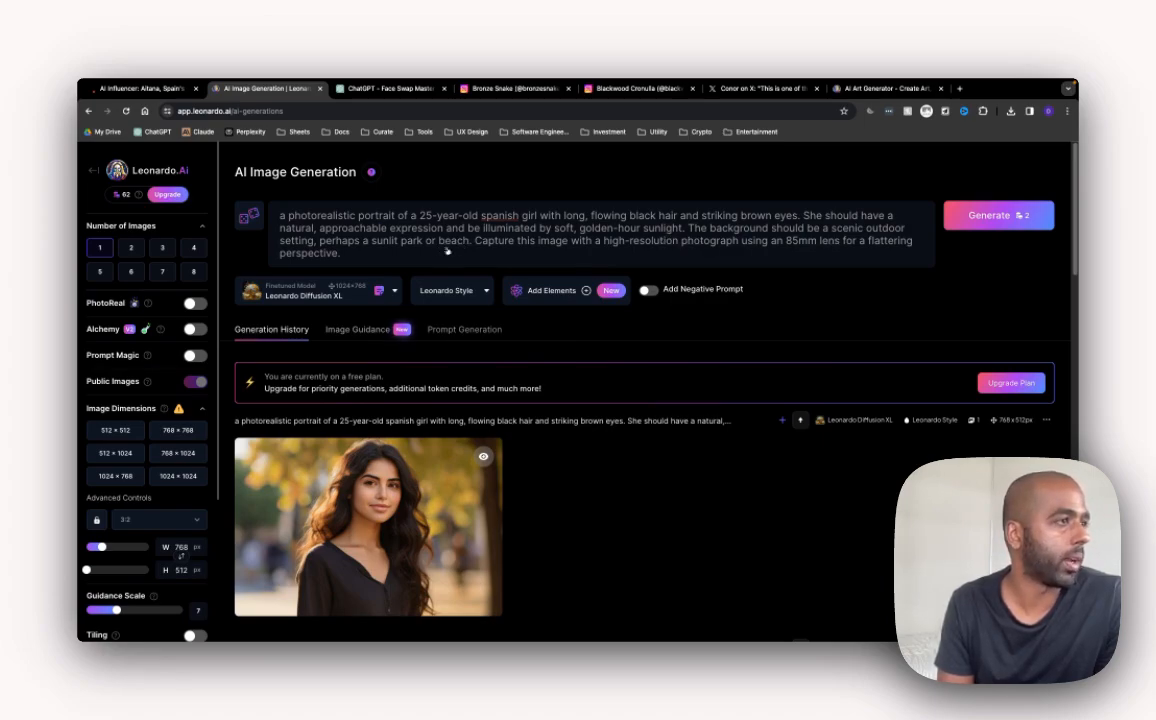
mouse_move(628, 248)
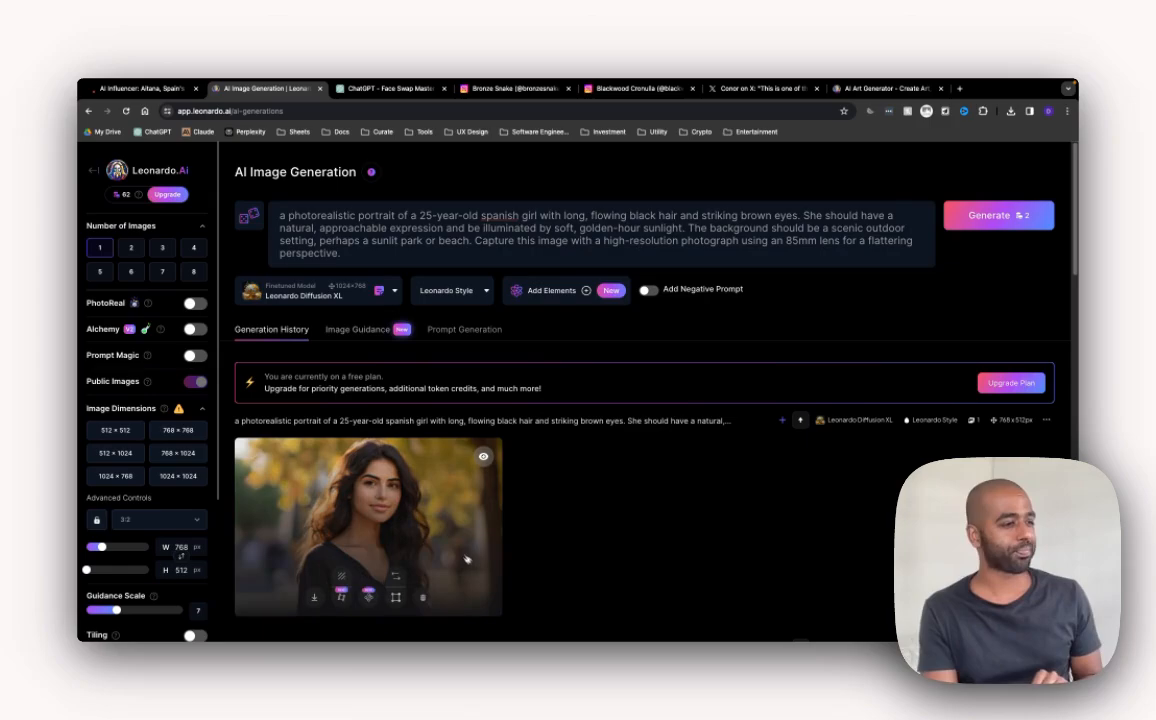
- Download the enlarged portrait of the dark-haired woman and dismiss the browser downloads list
left_click(368, 524)
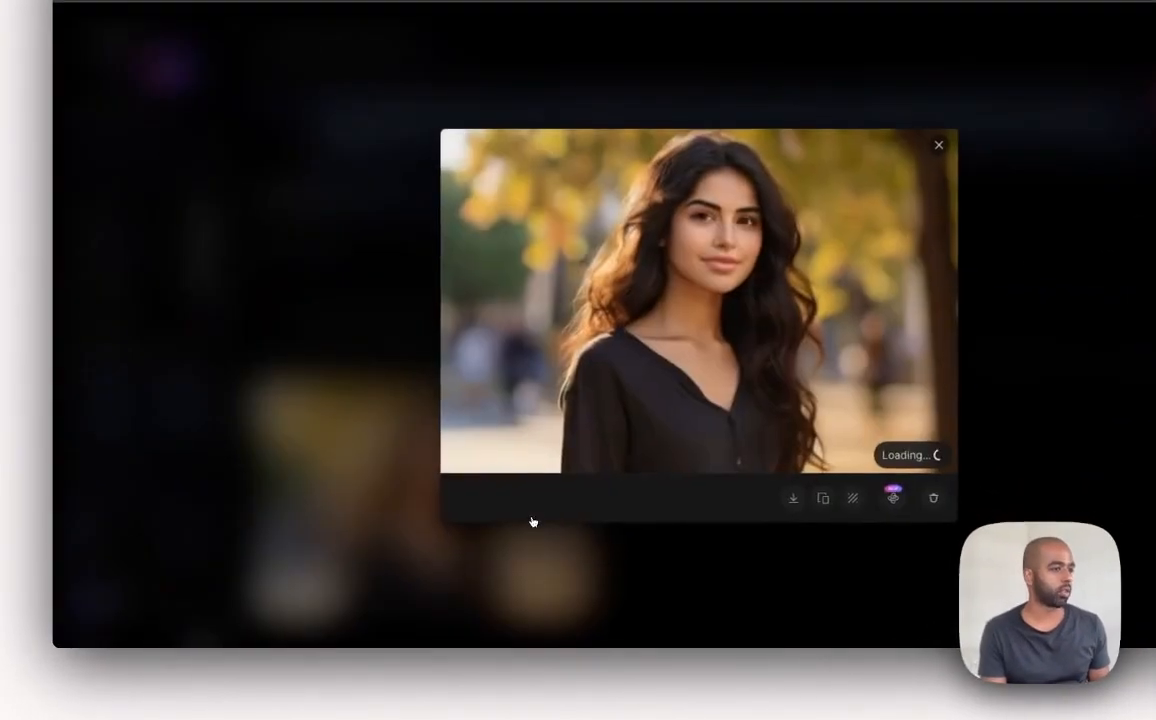
left_click(938, 144)
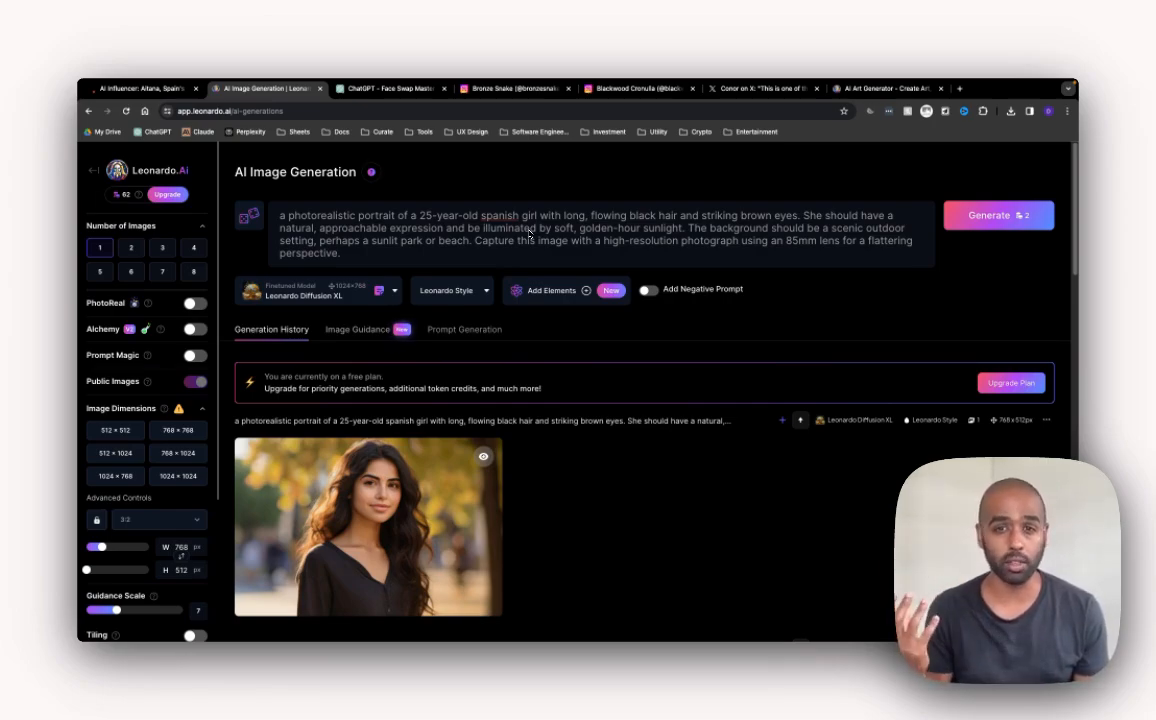
left_click(484, 456)
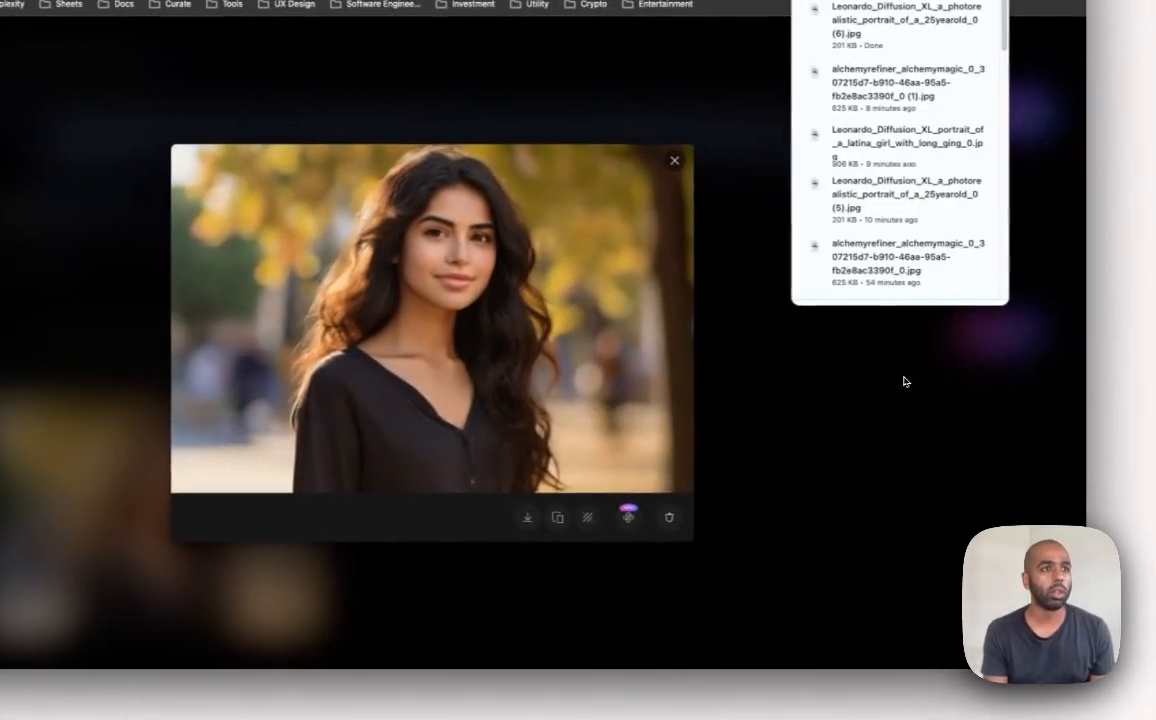
left_click(674, 160)
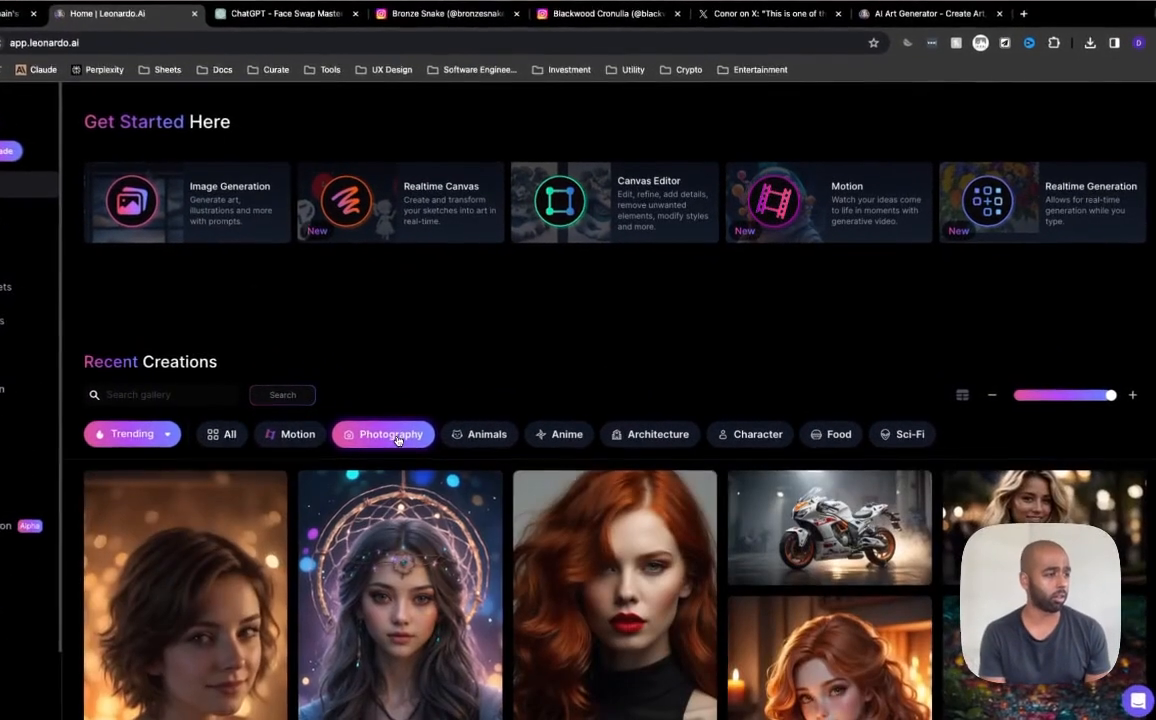
scroll("down", 3)
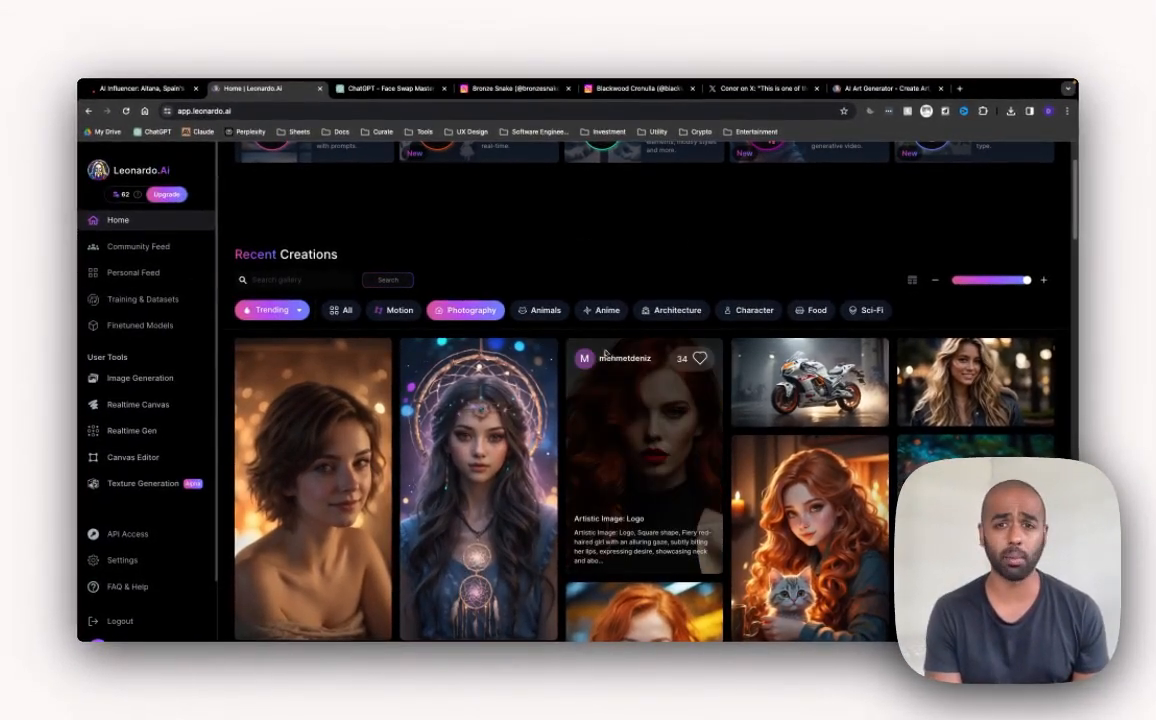
scroll("down", 3)
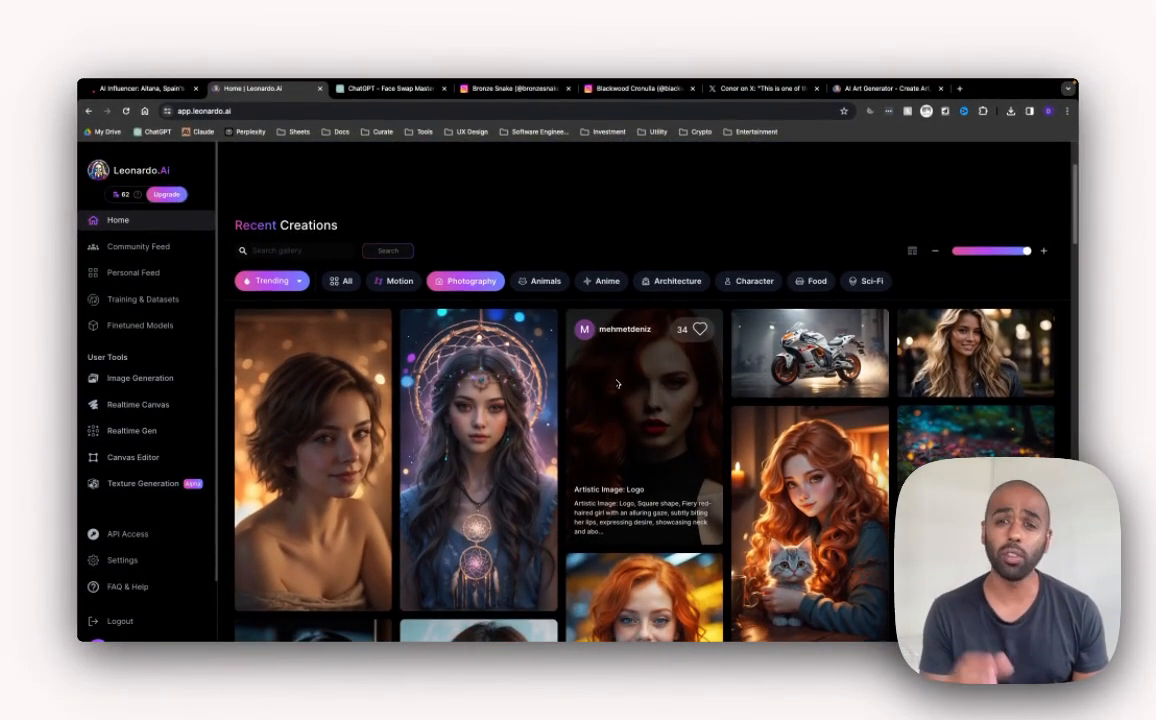
scroll("down", 3)
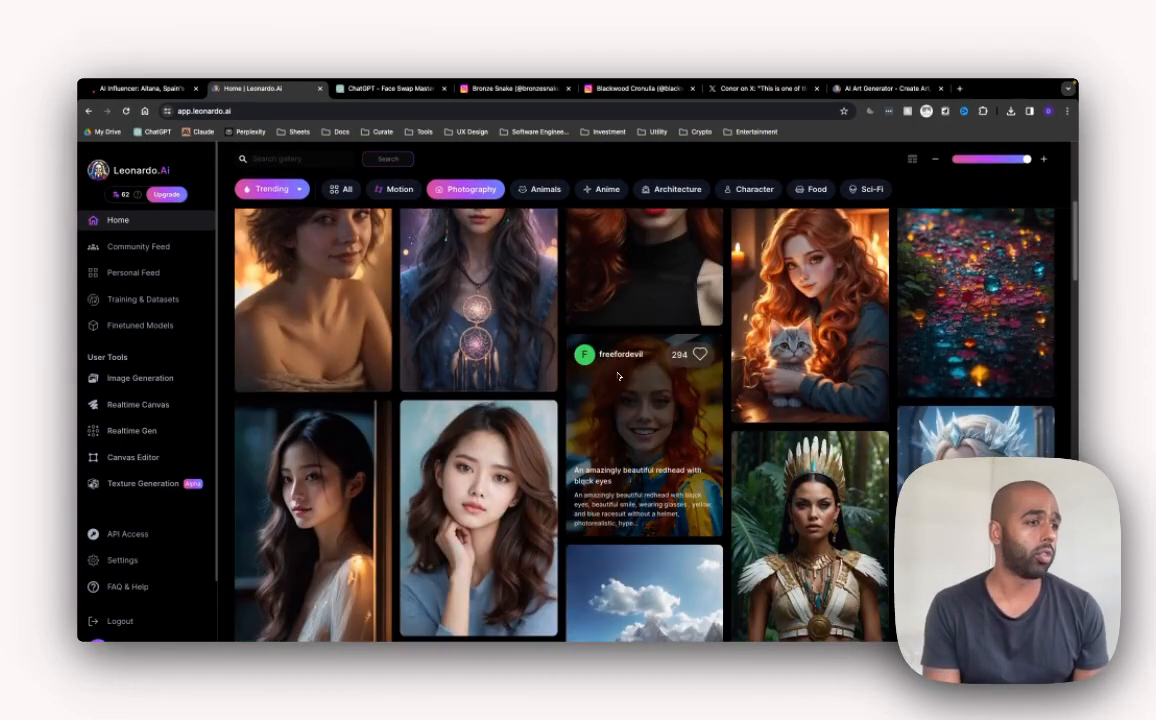
scroll("down", 3)
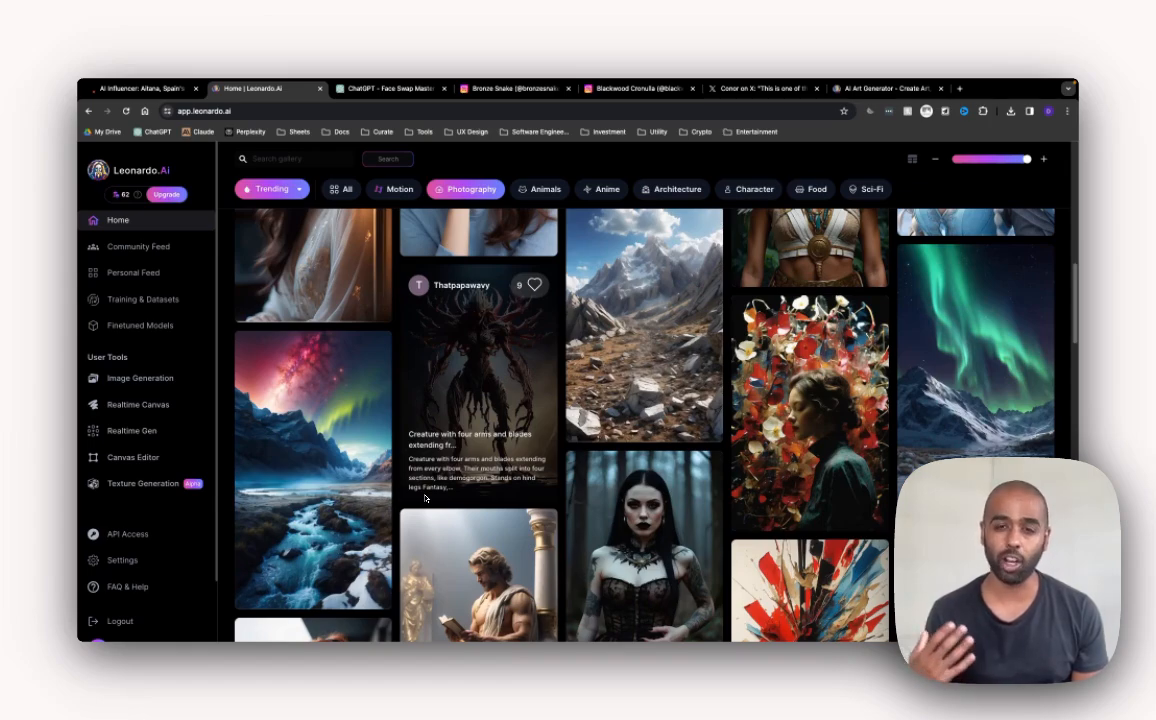
scroll("down", 3)
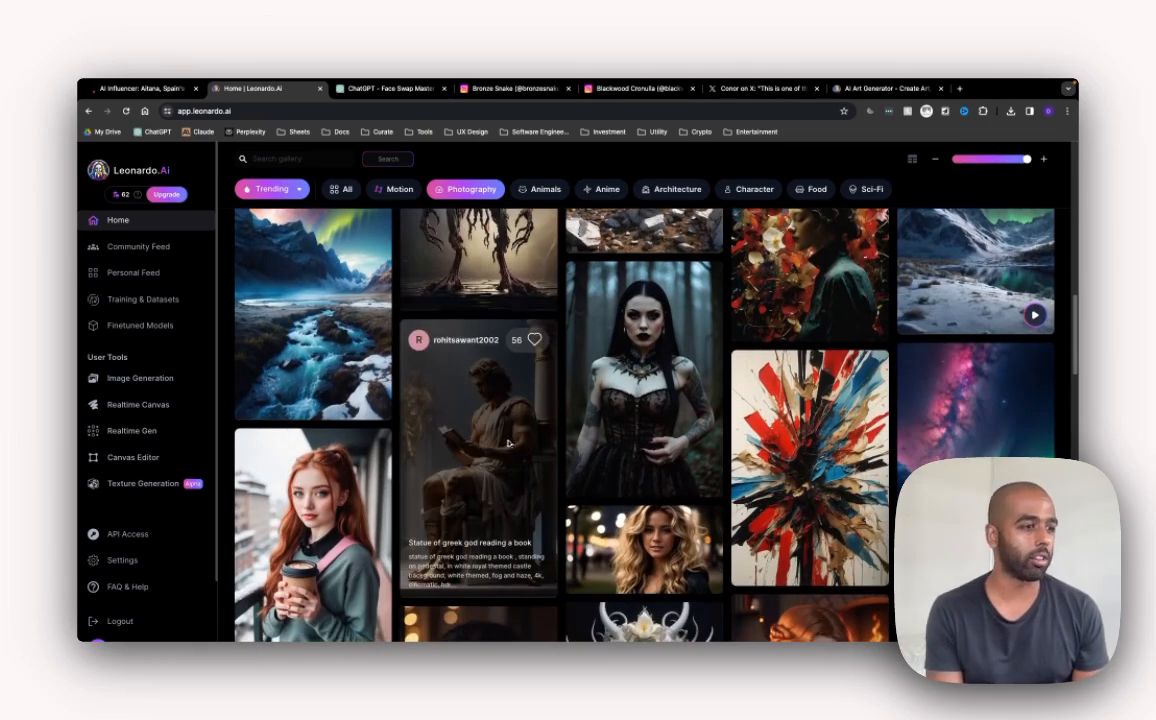
scroll("down", 3)
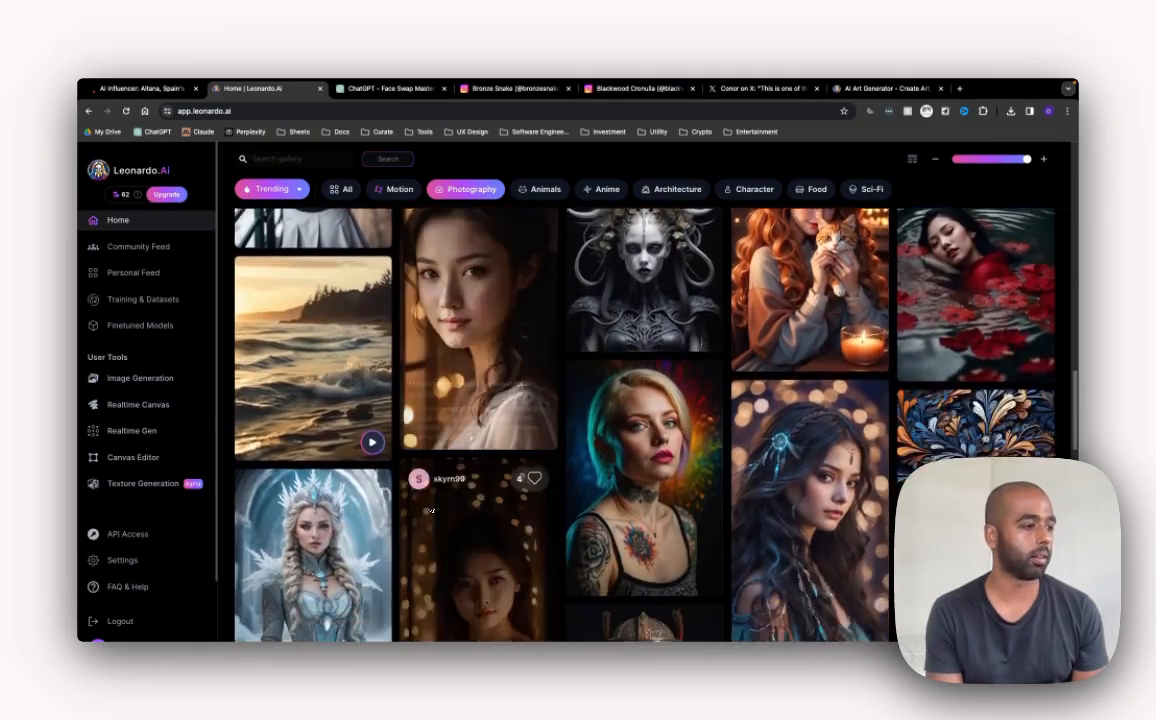
scroll("down", 3)
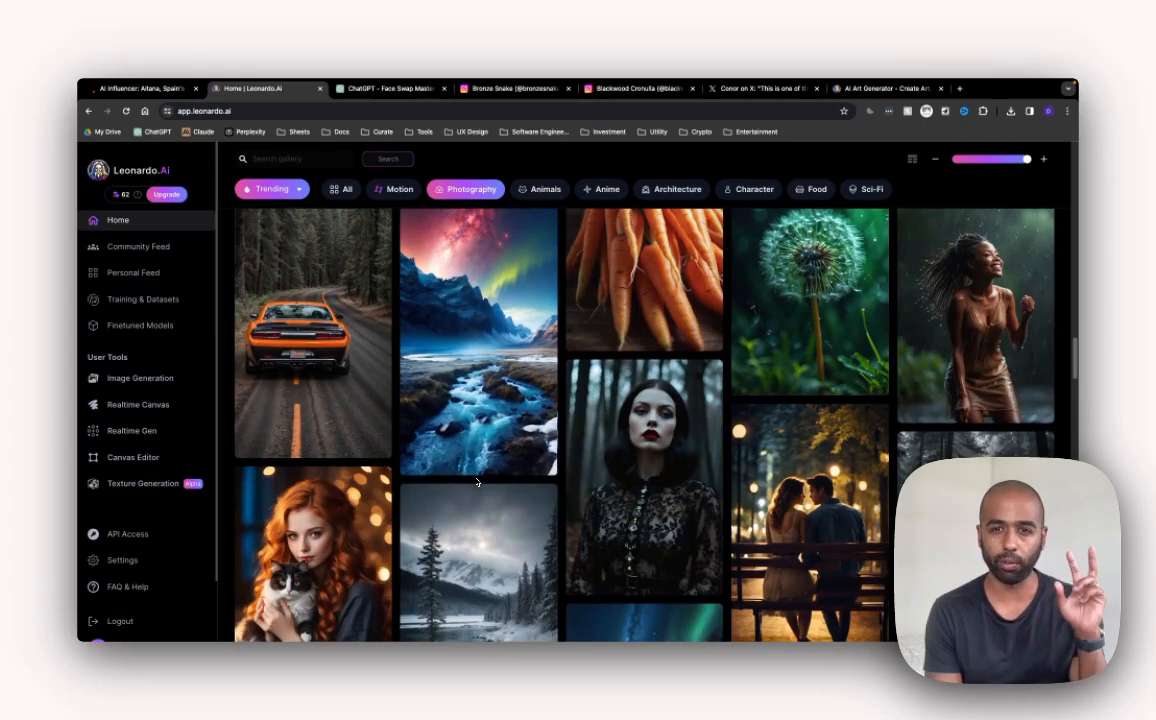
scroll("down", 3)
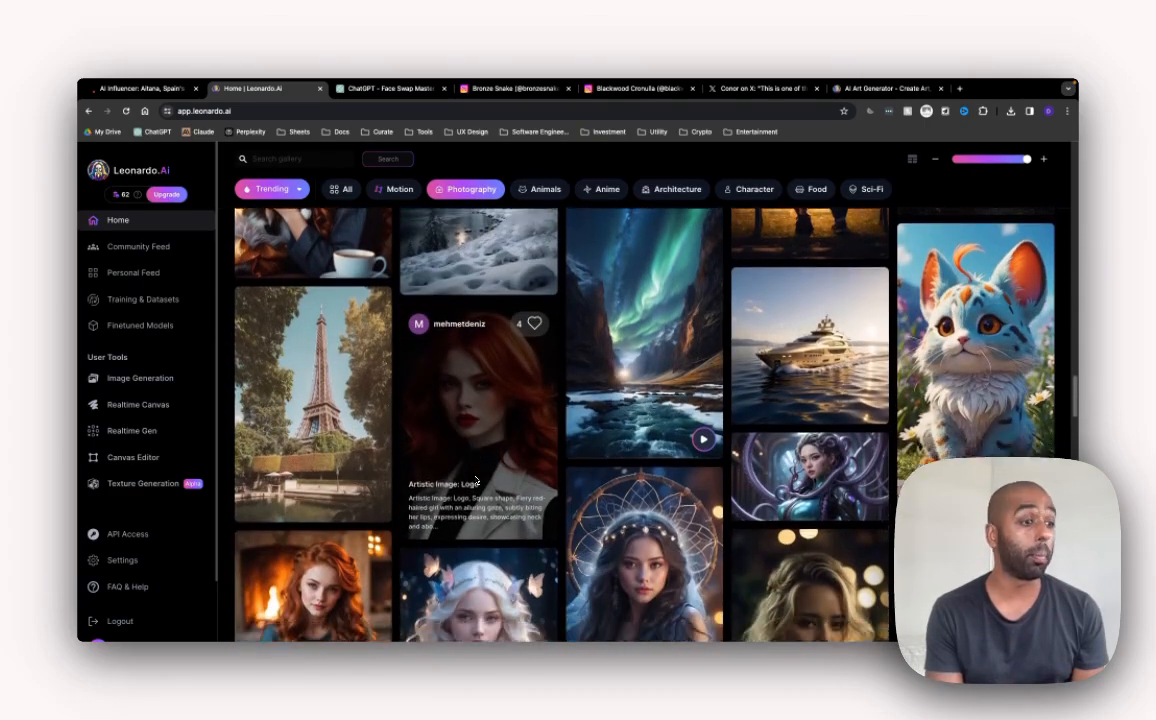
scroll("down", 3)
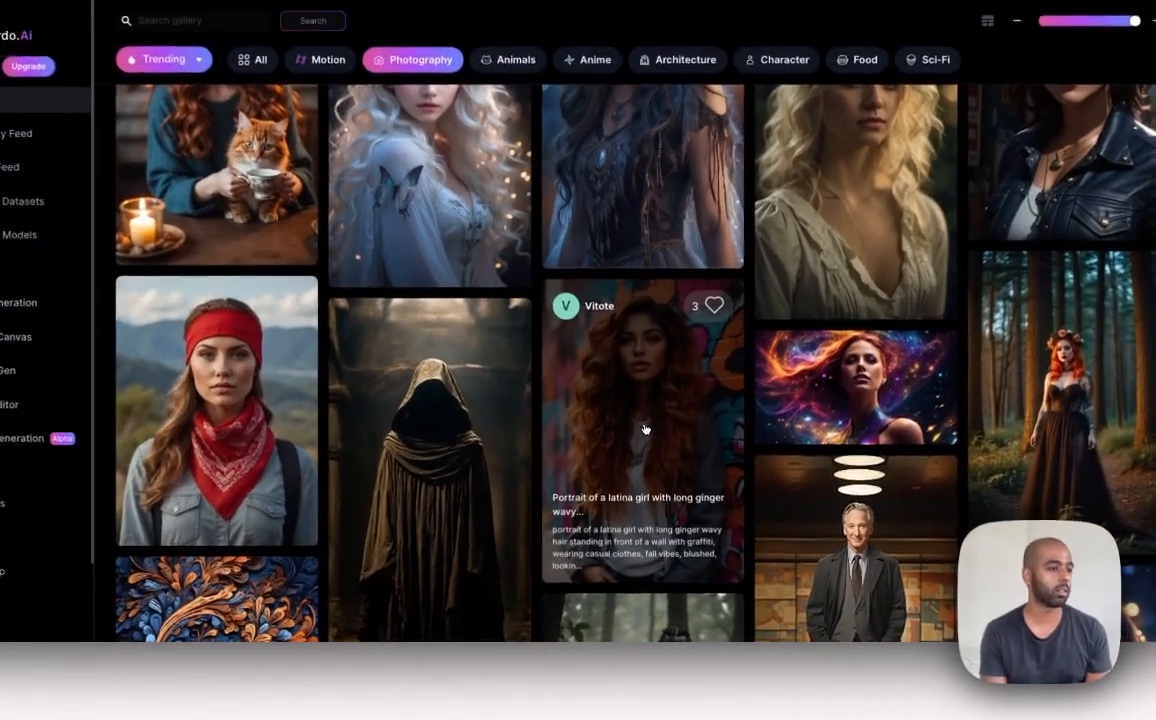
left_click(646, 430)
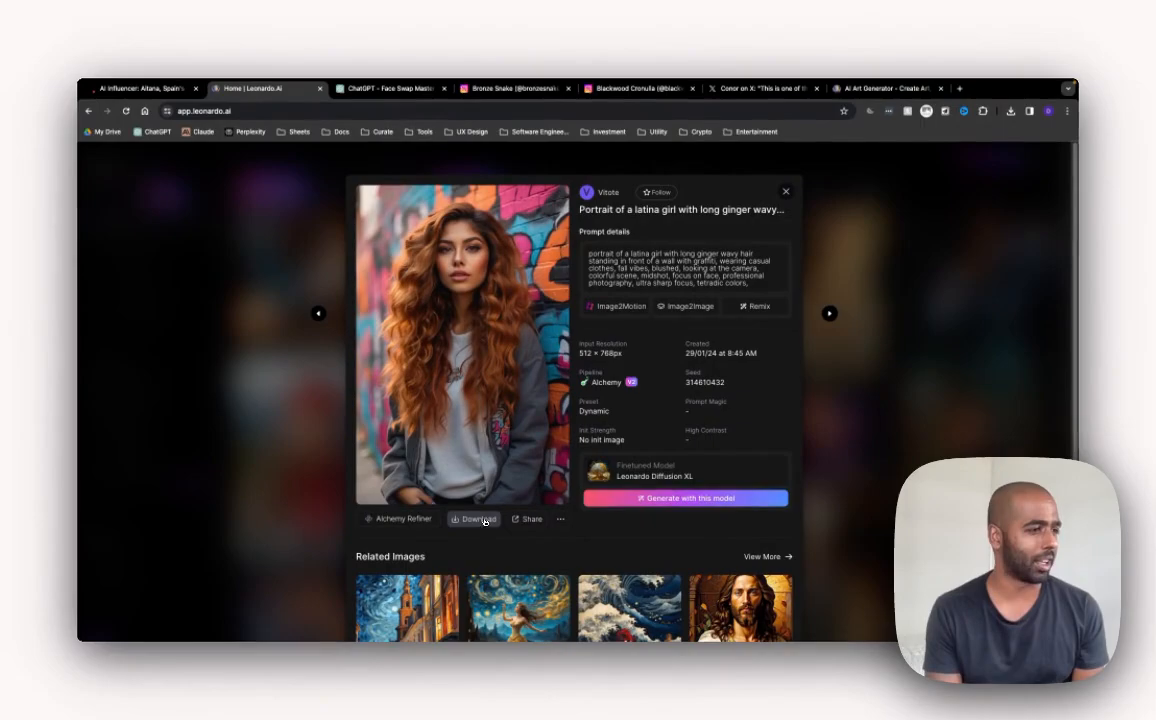
left_click(474, 518)
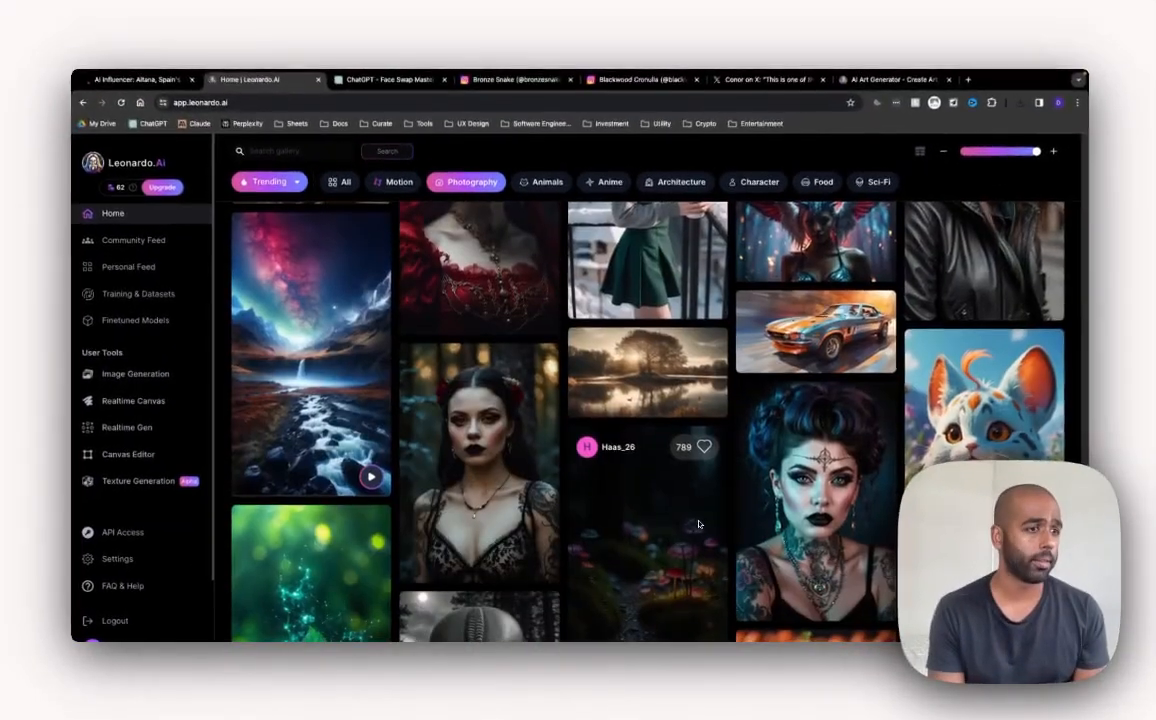
scroll("down", 3)
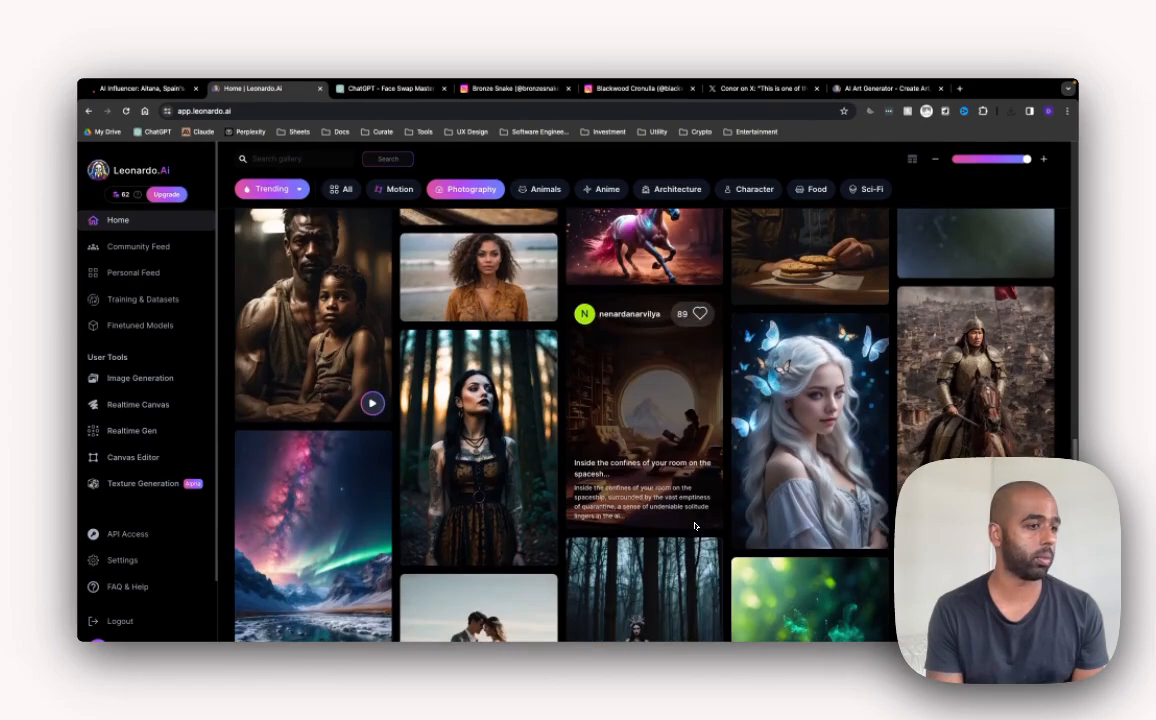
scroll("down", 3)
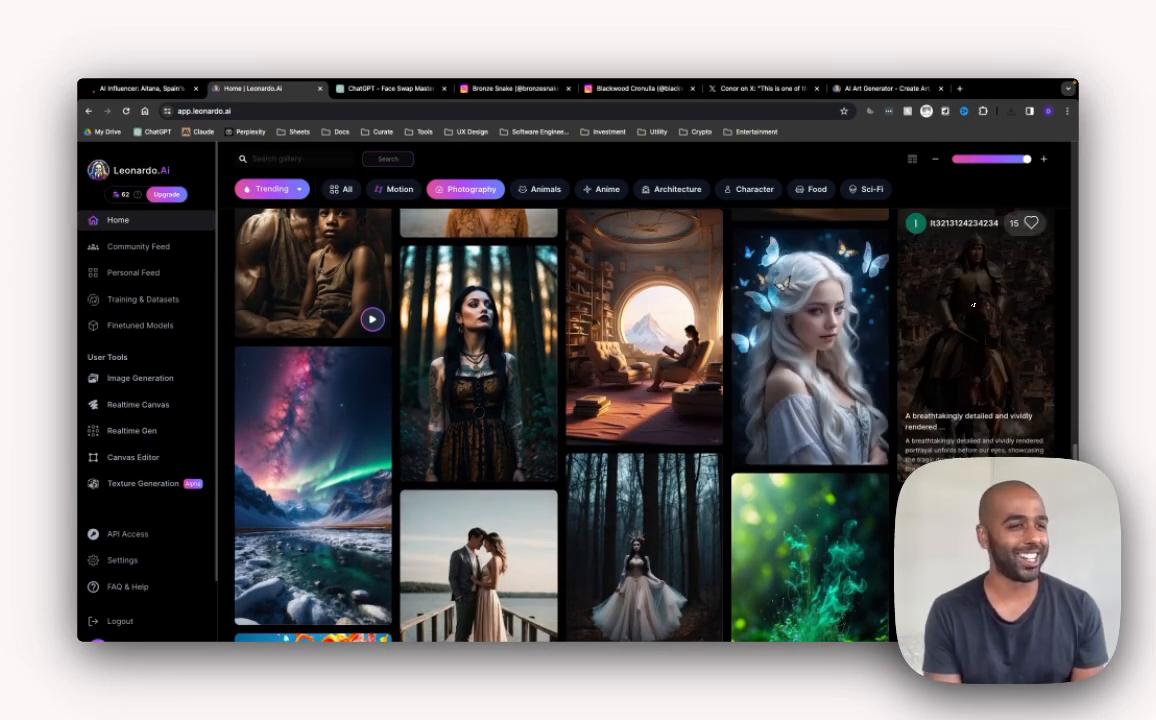
scroll("down", 3)
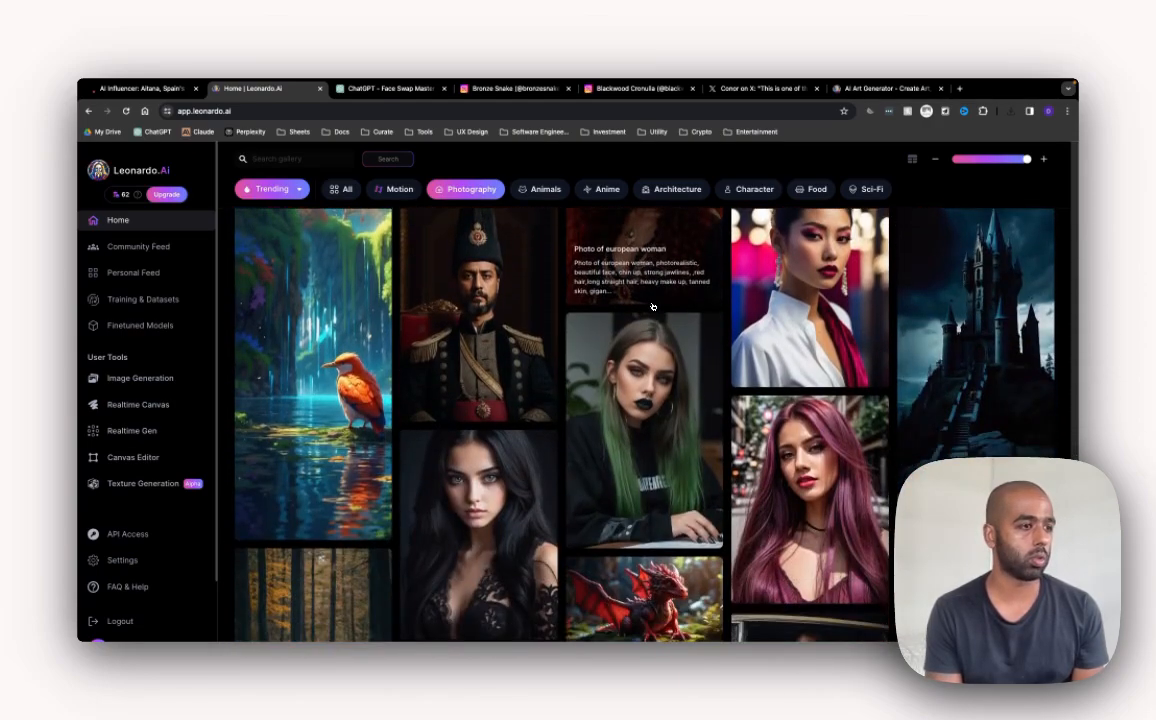
scroll("down", 3)
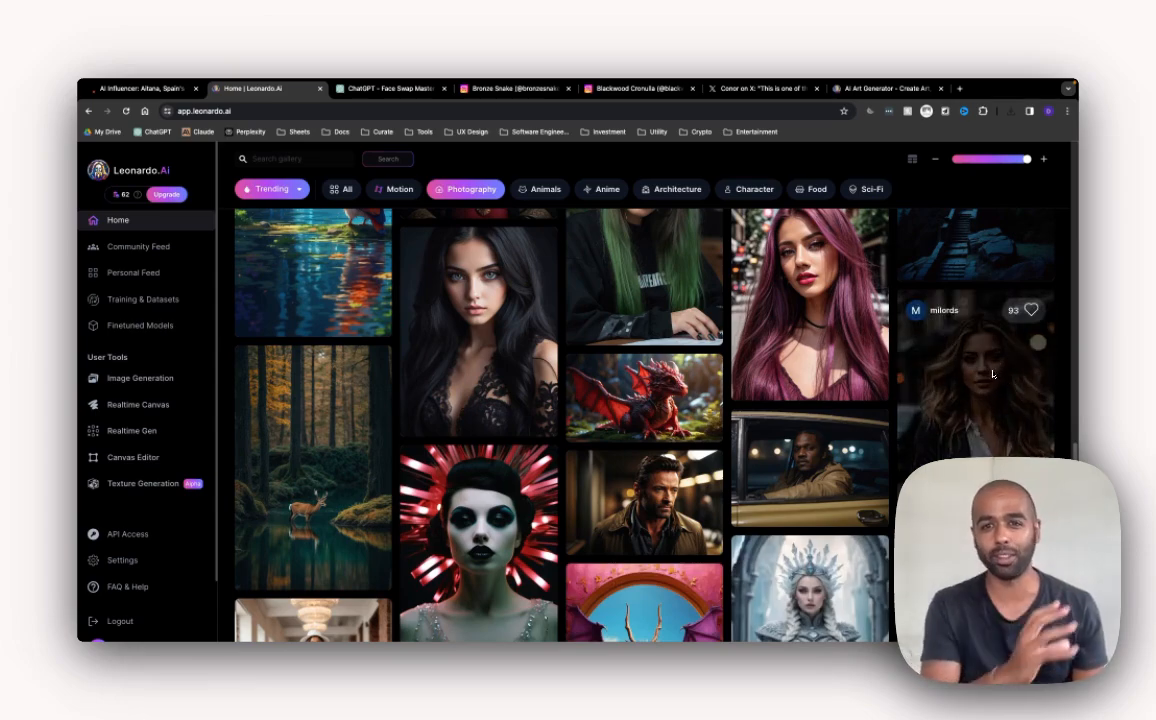
mouse_move(644, 290)
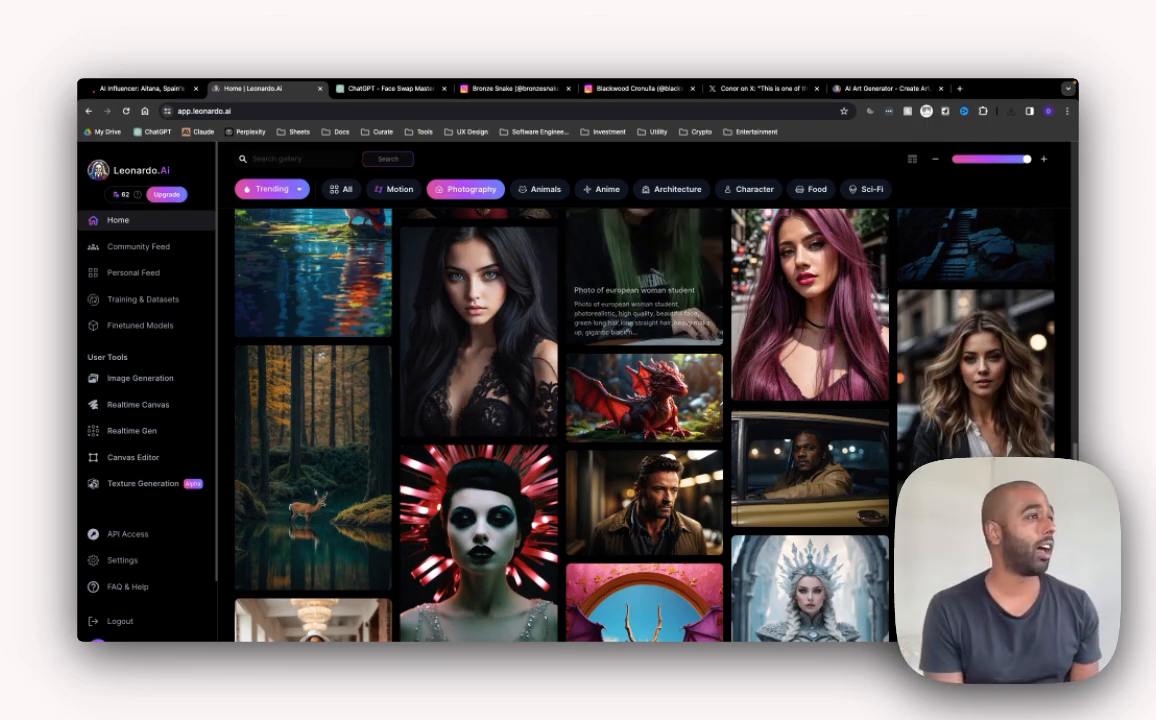
left_click(420, 92)
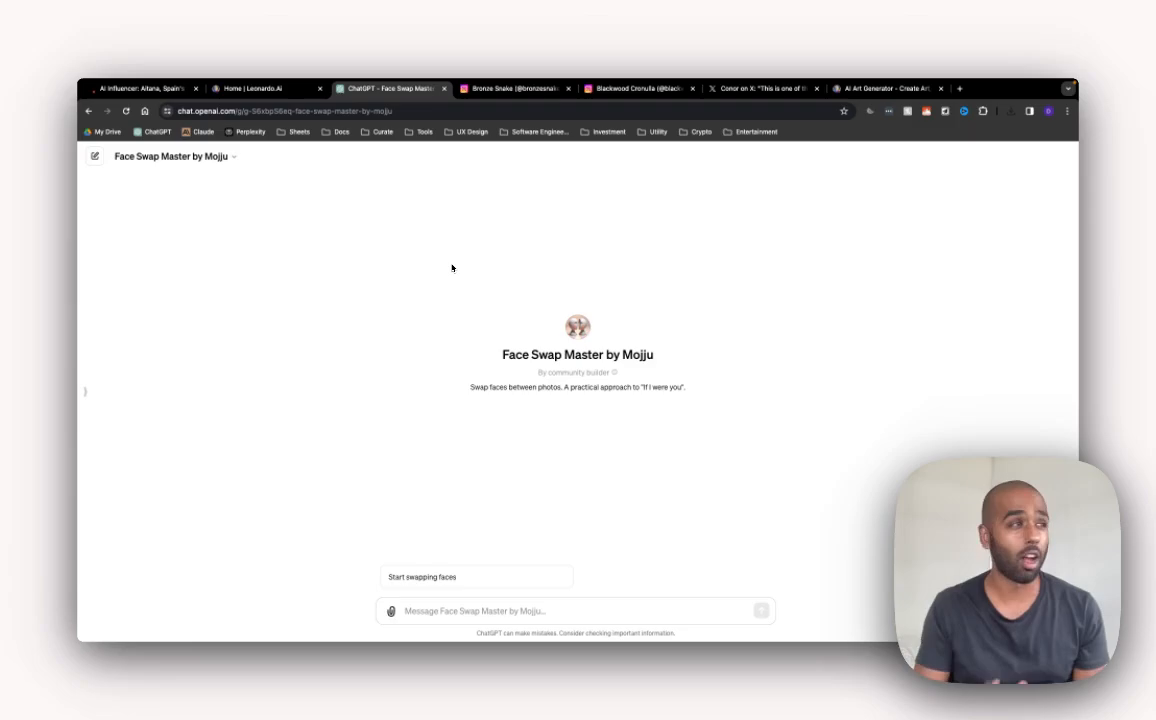
mouse_move(276, 248)
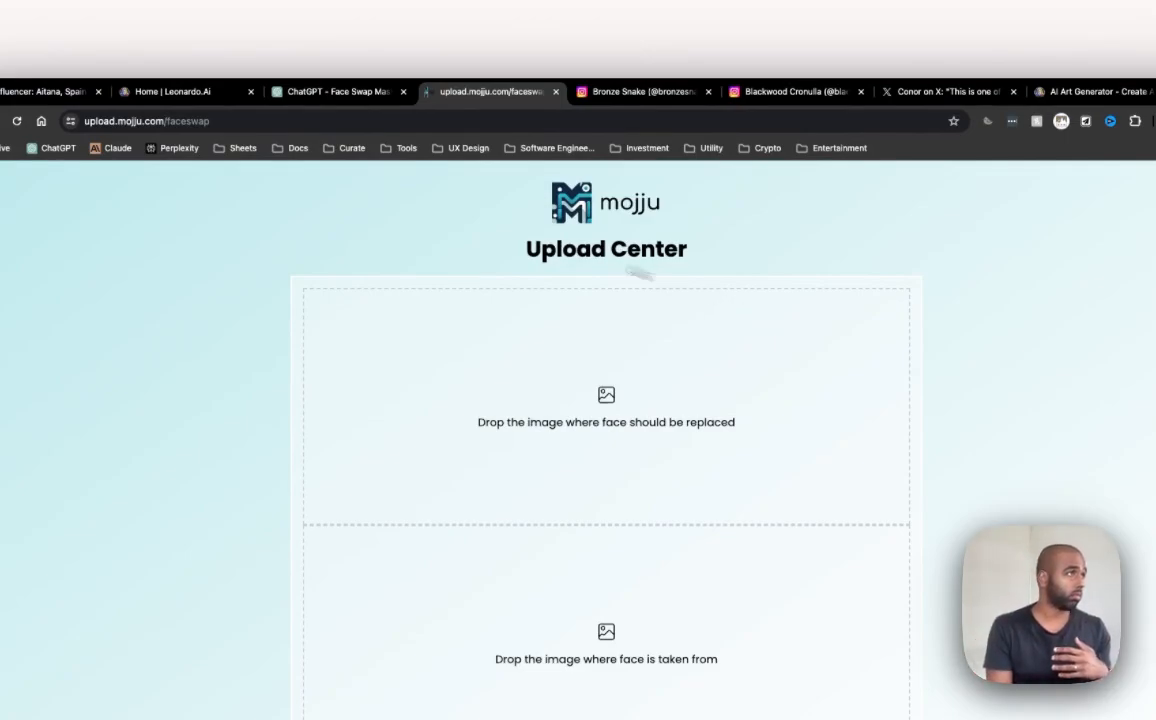
- Bring the reference photo from the Leonardo.AI feed over to the Mojju Upload Center
left_click(338, 92)
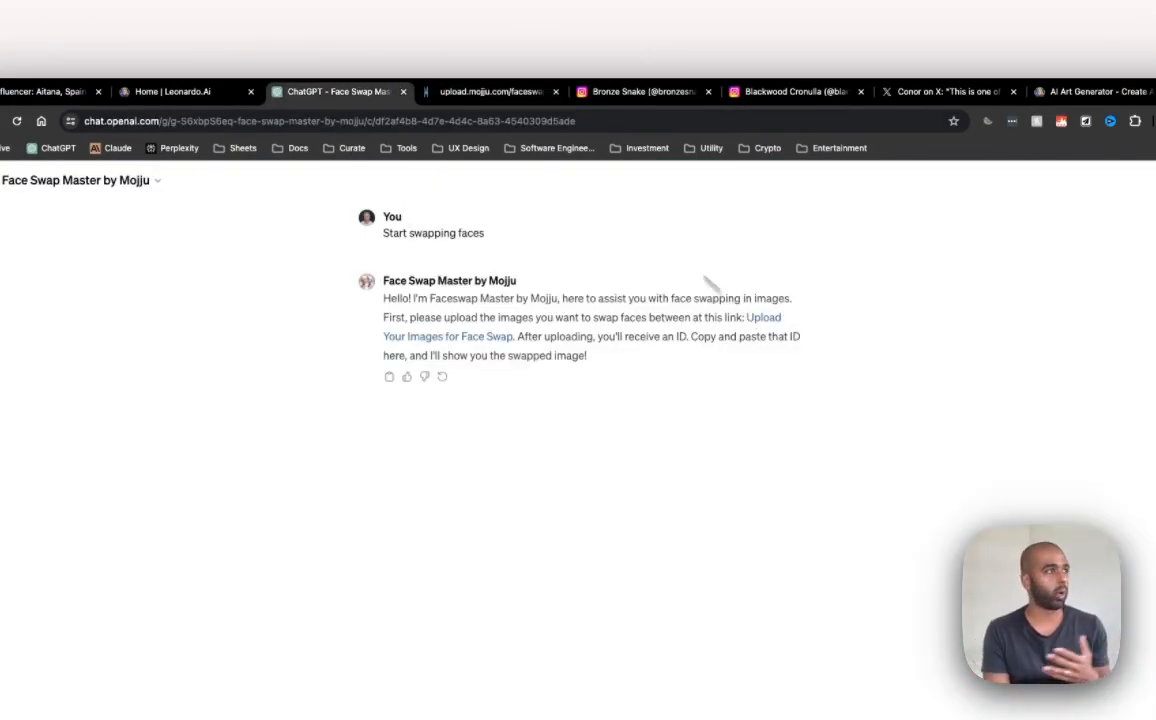
left_click(490, 92)
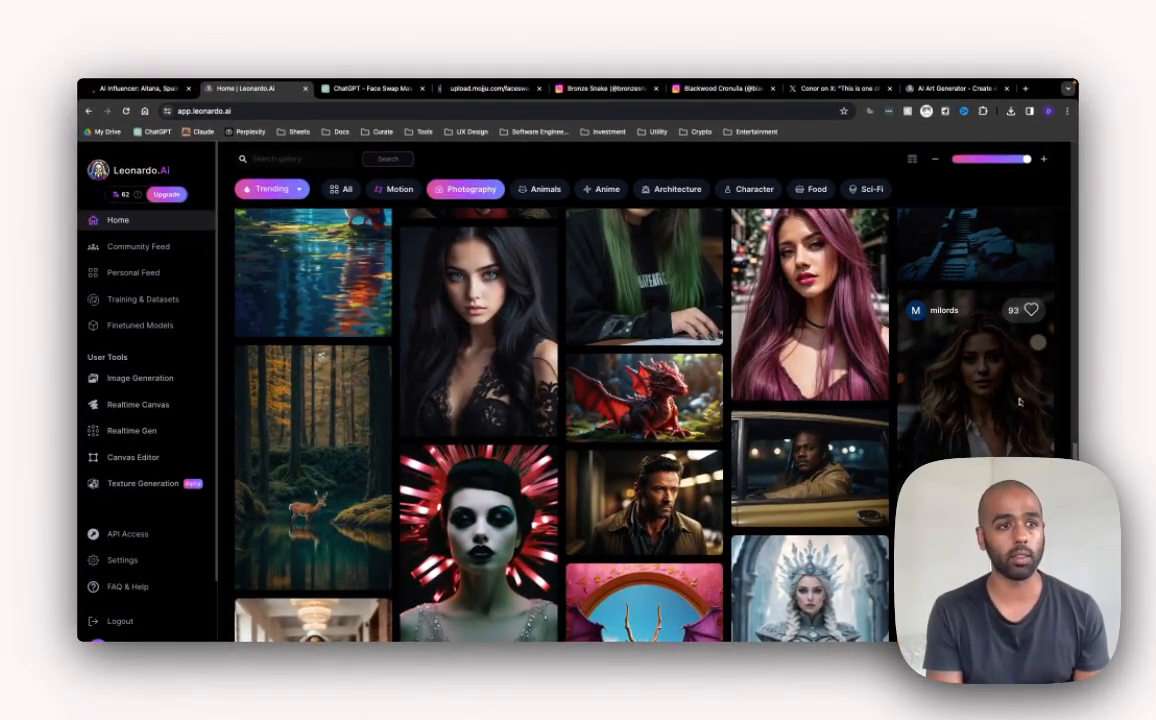
left_click(480, 88)
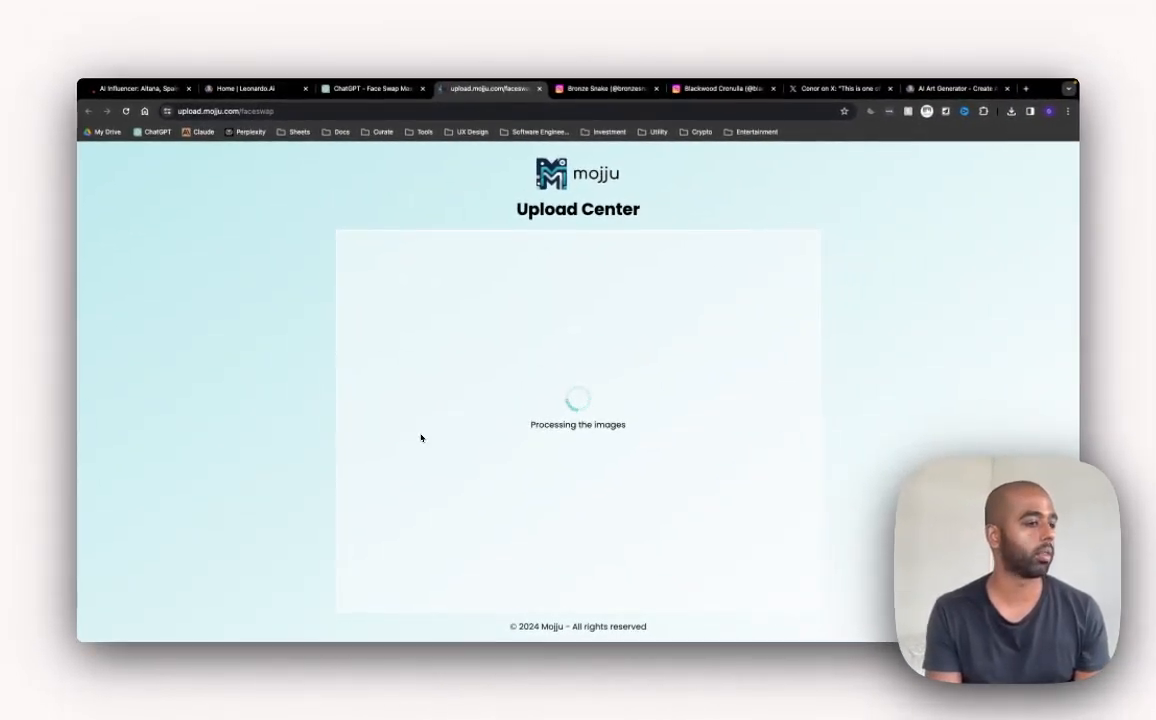
mouse_move(266, 406)
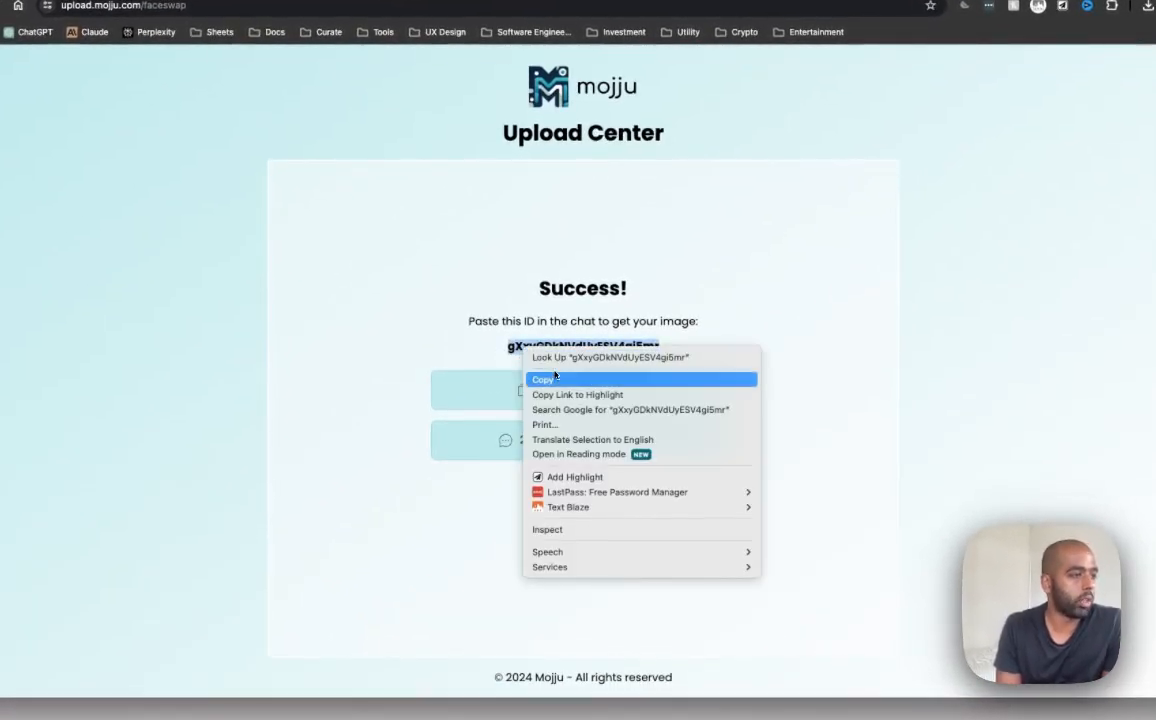
- Copy the Mojju success ID and return to the Face Swap Master chat
left_click(544, 378)
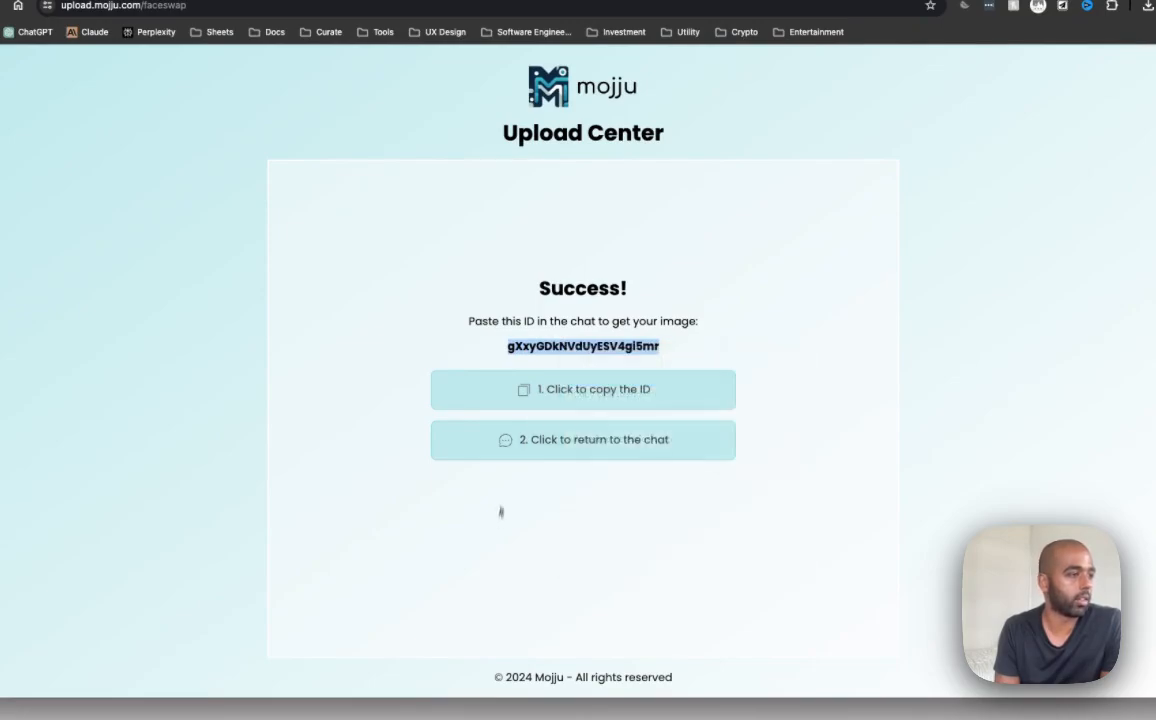
left_click(582, 440)
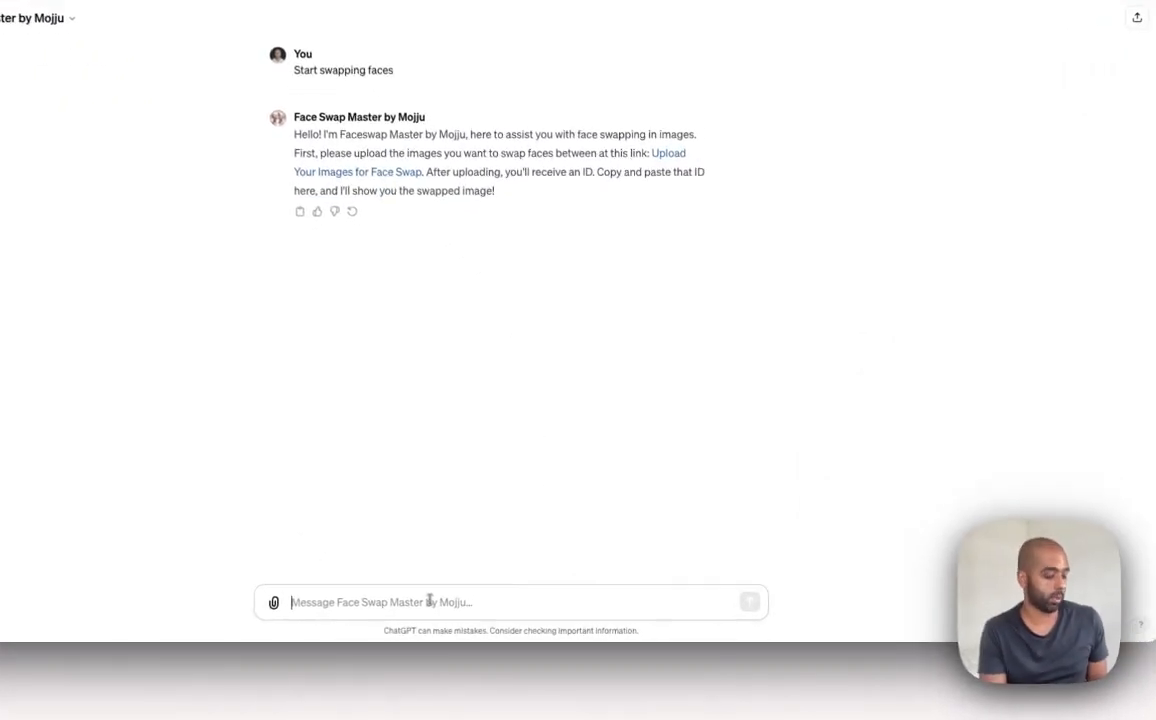
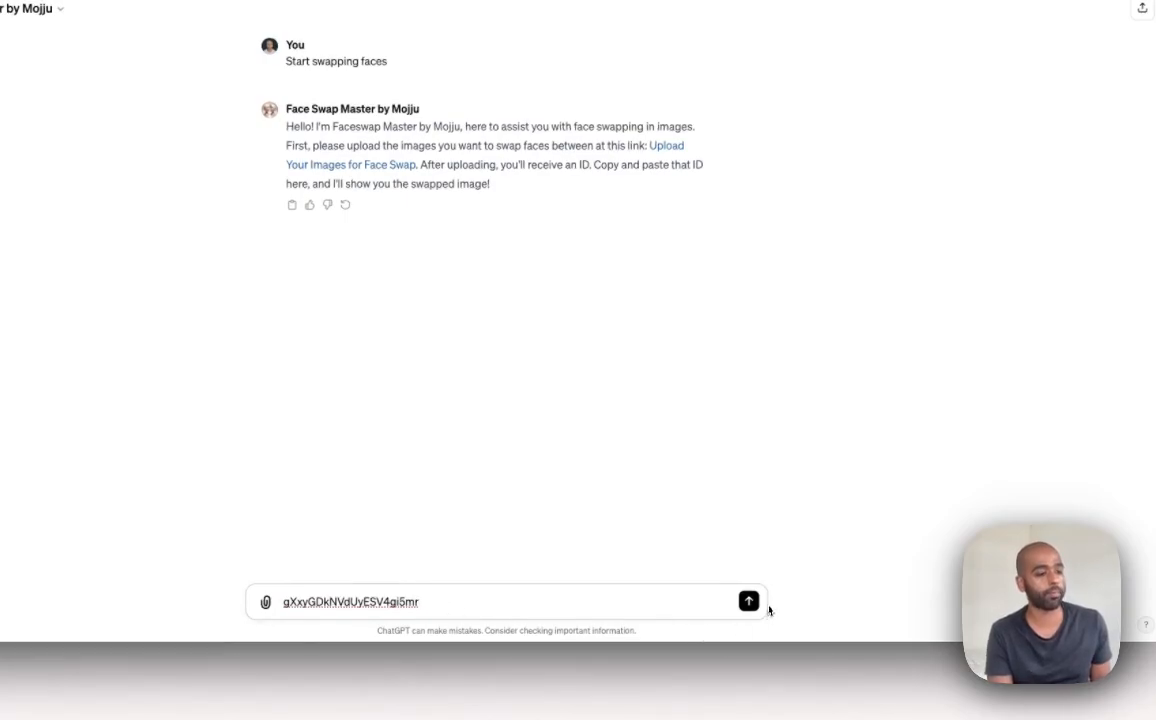
left_click(748, 600)
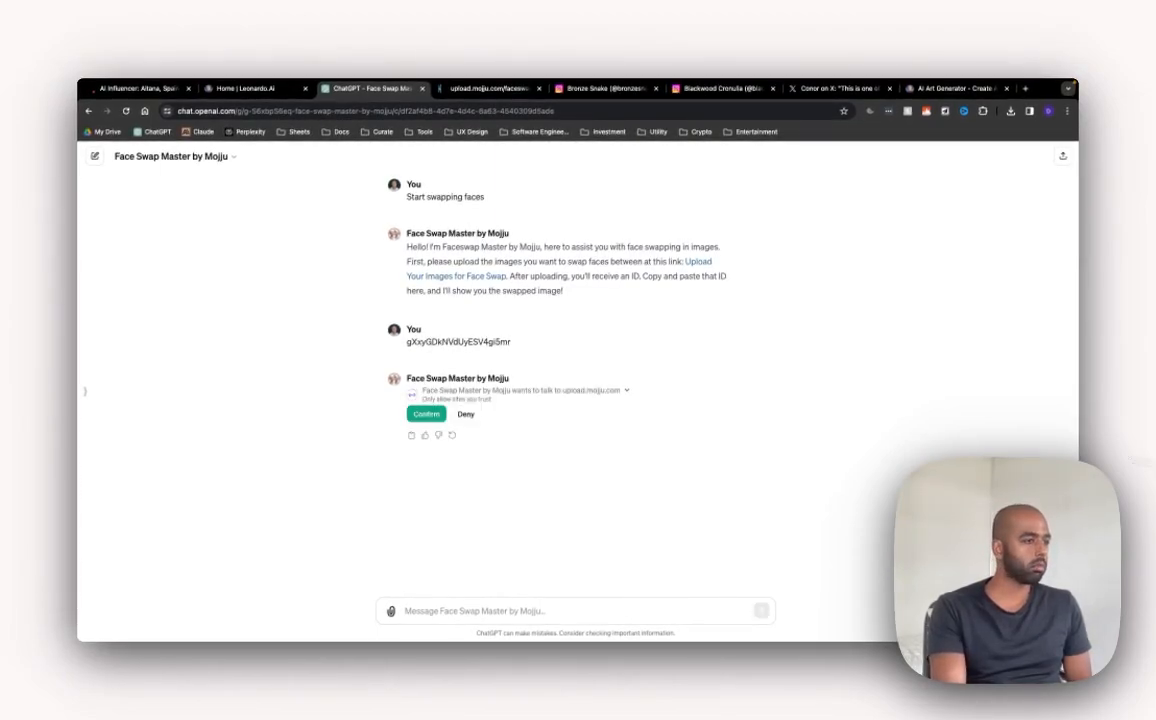
left_click(426, 414)
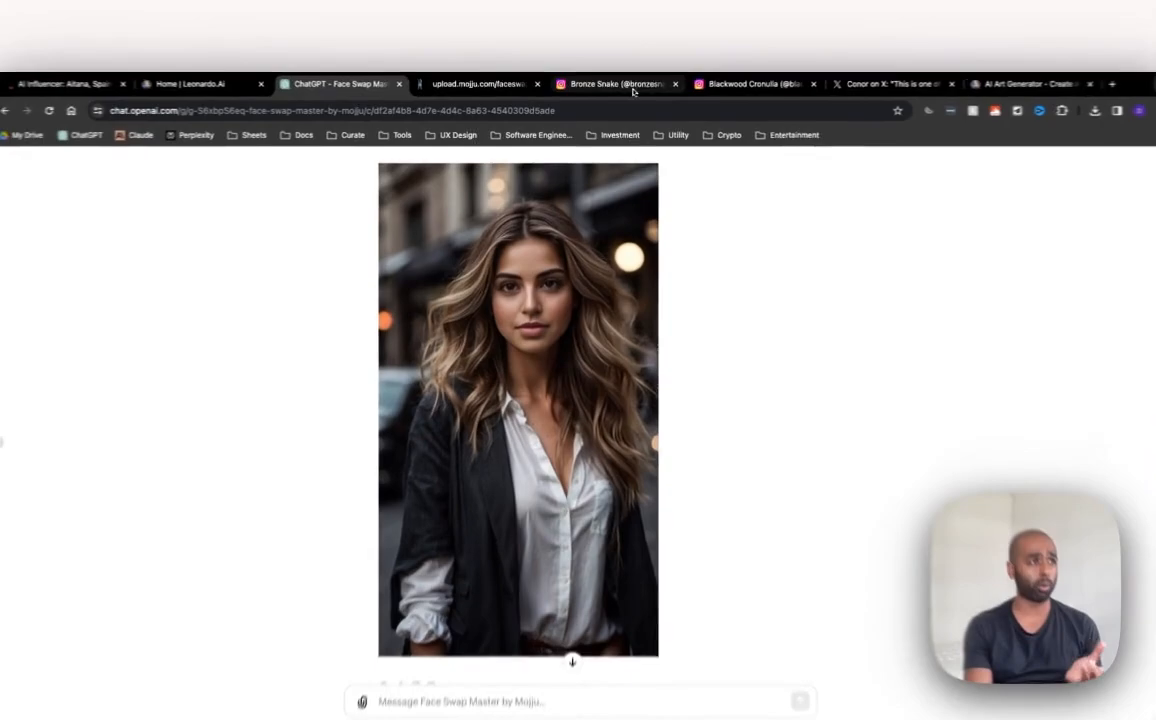
- Scroll through the clothing brand's Instagram grid, then return to the Mojju success page
left_click(616, 84)
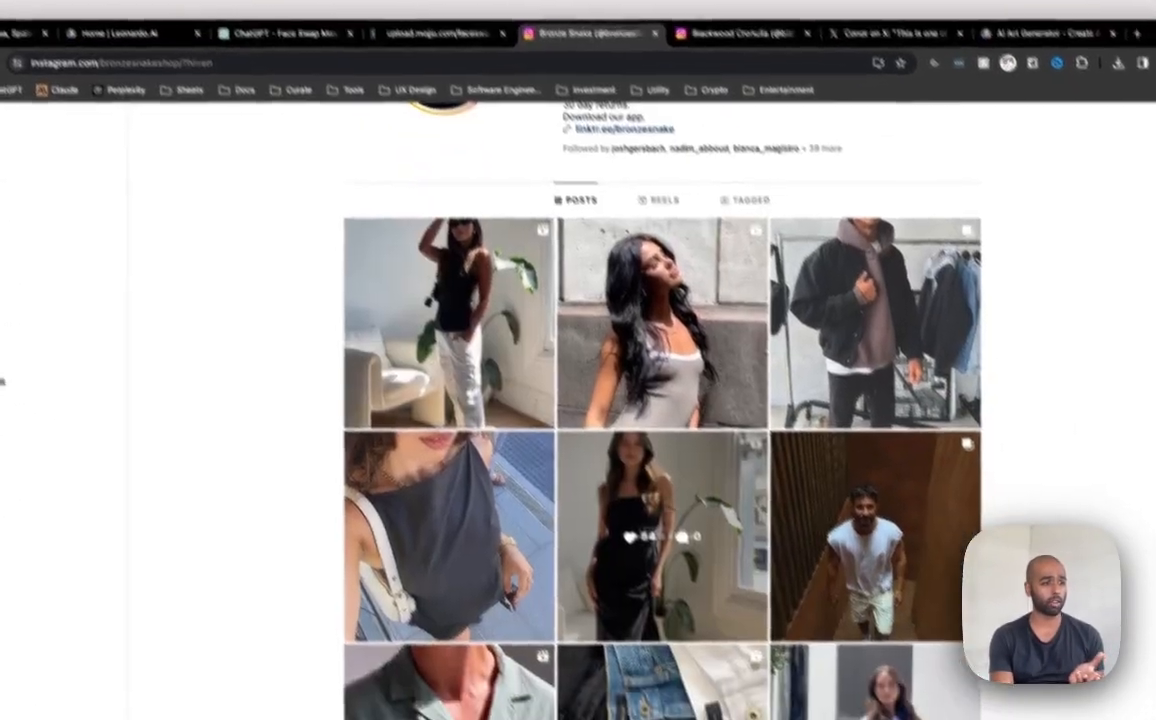
scroll("down", 3)
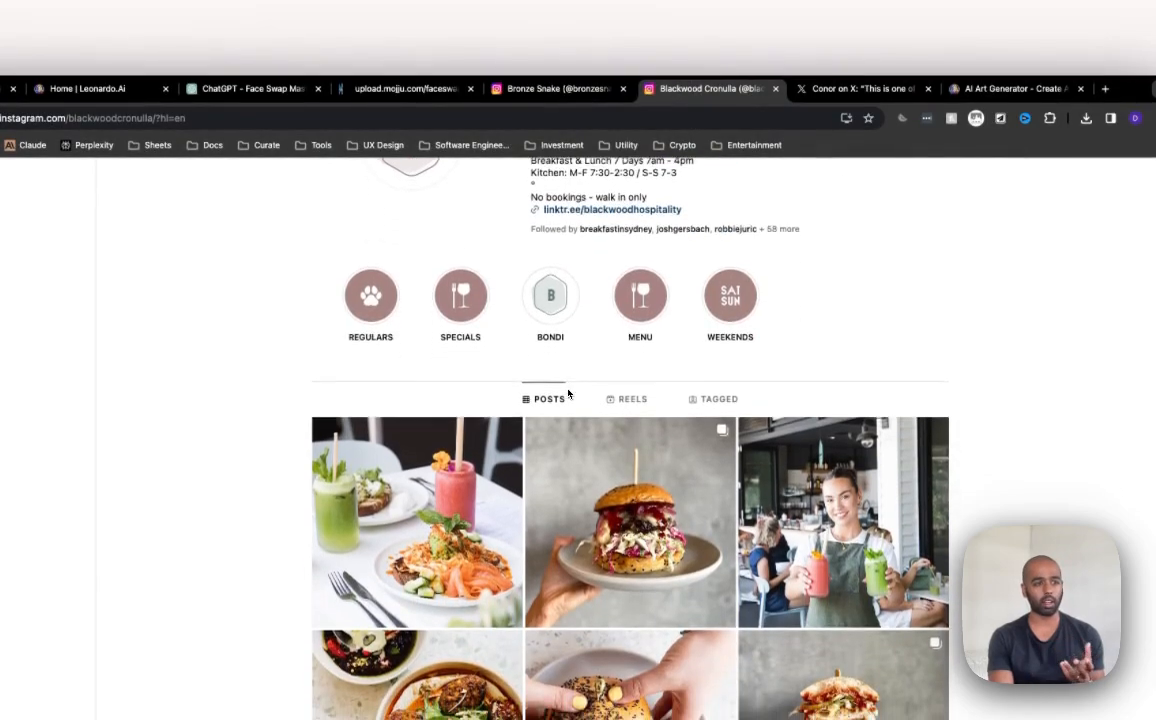
scroll("down", 3)
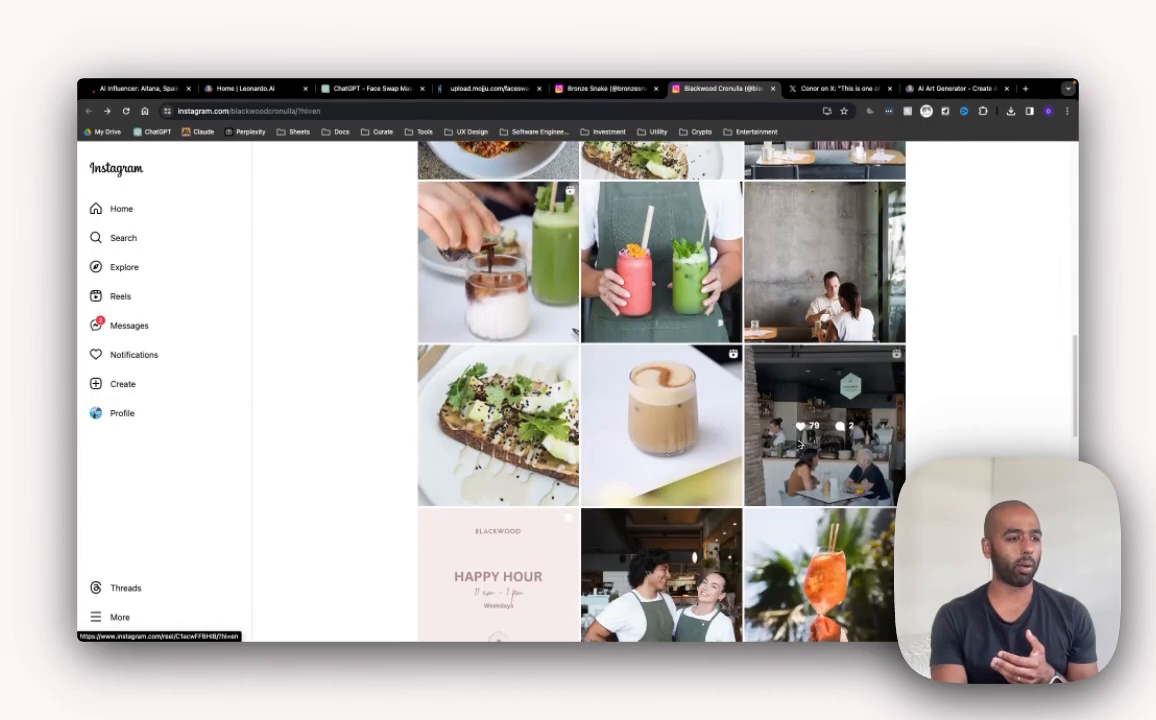
scroll("down", 3)
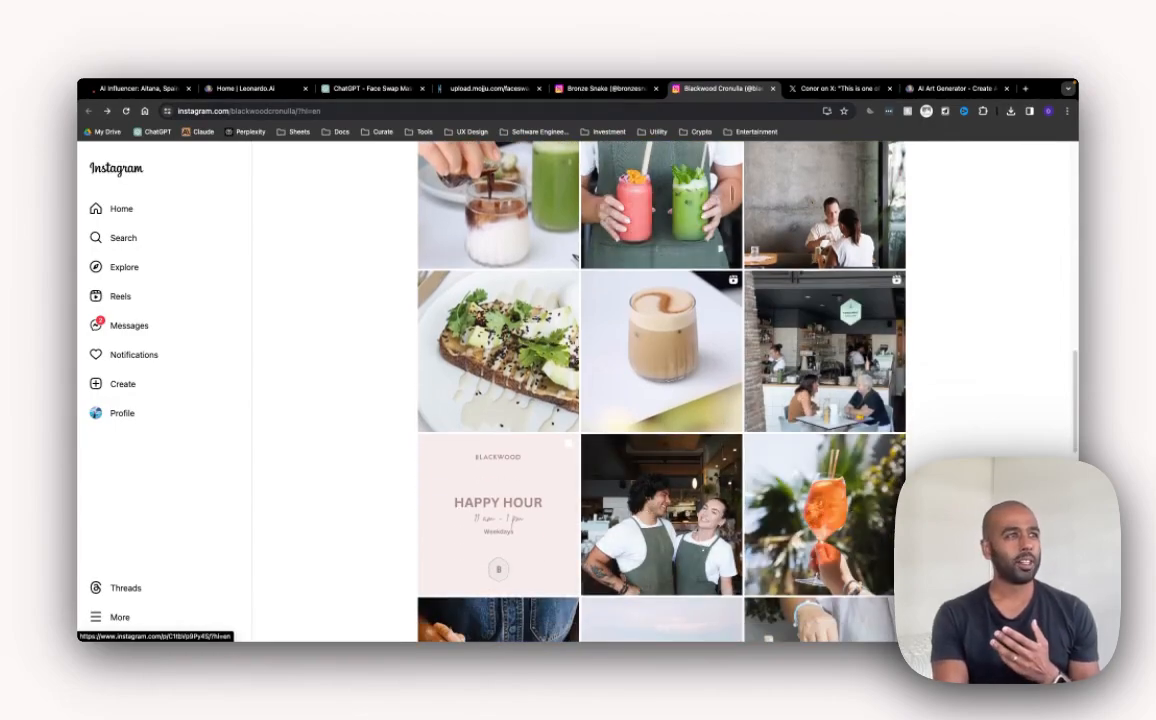
left_click(498, 92)
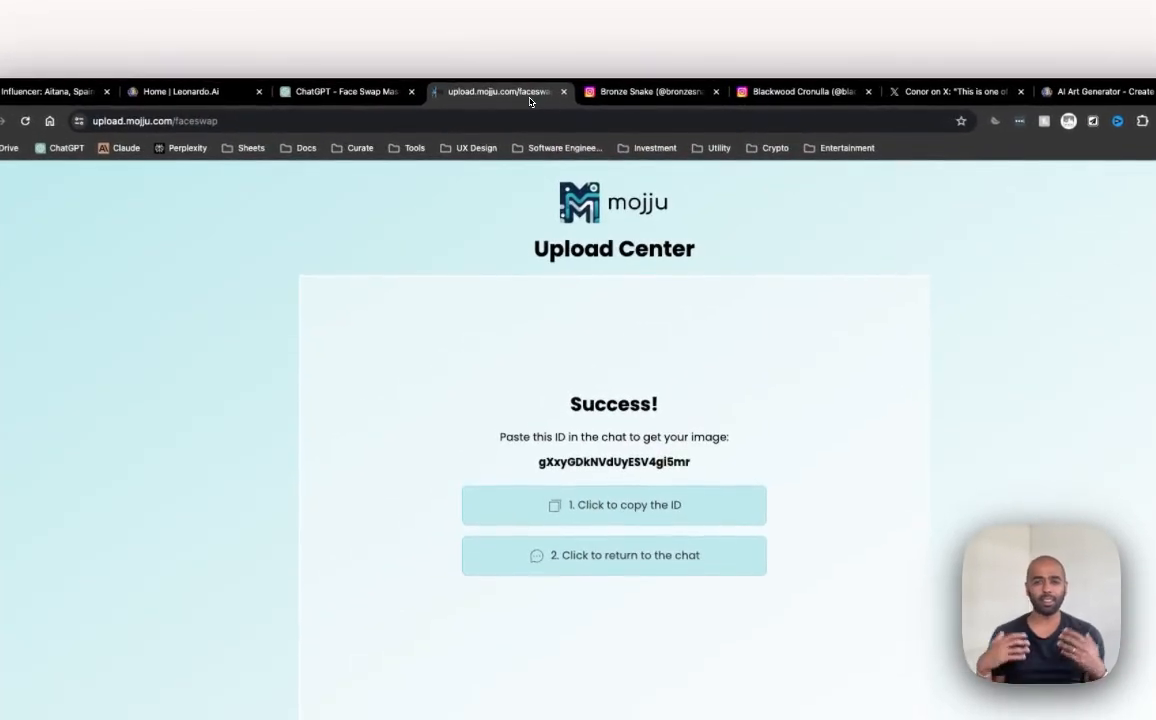